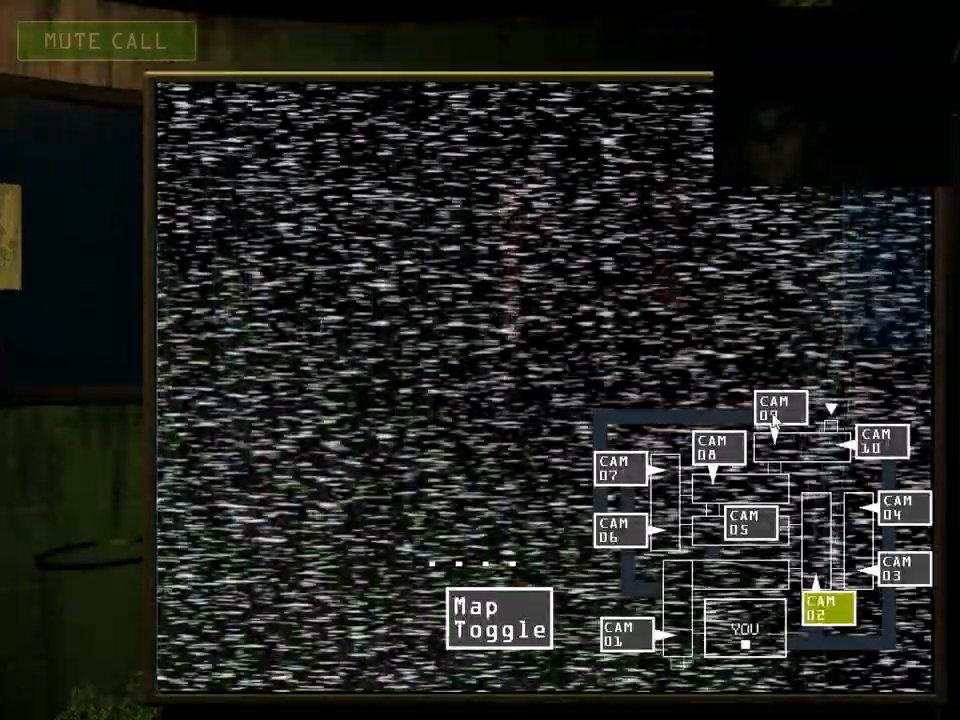
- Leave the static-filled camera feed for the maintenance panel's system restart menu
left_click(773, 412)
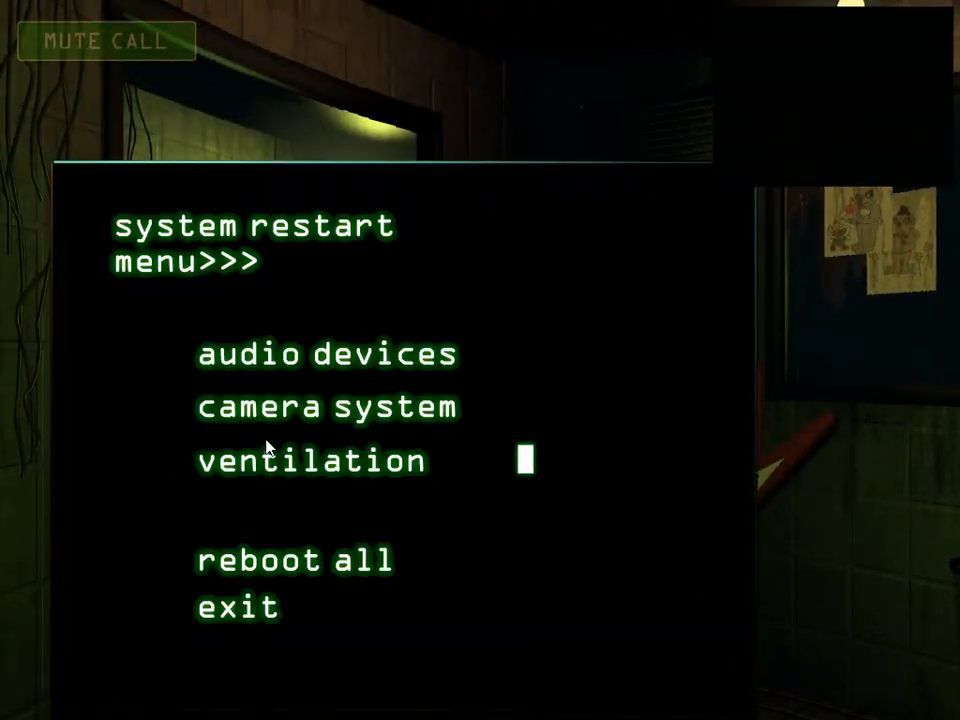
mouse_move(295, 690)
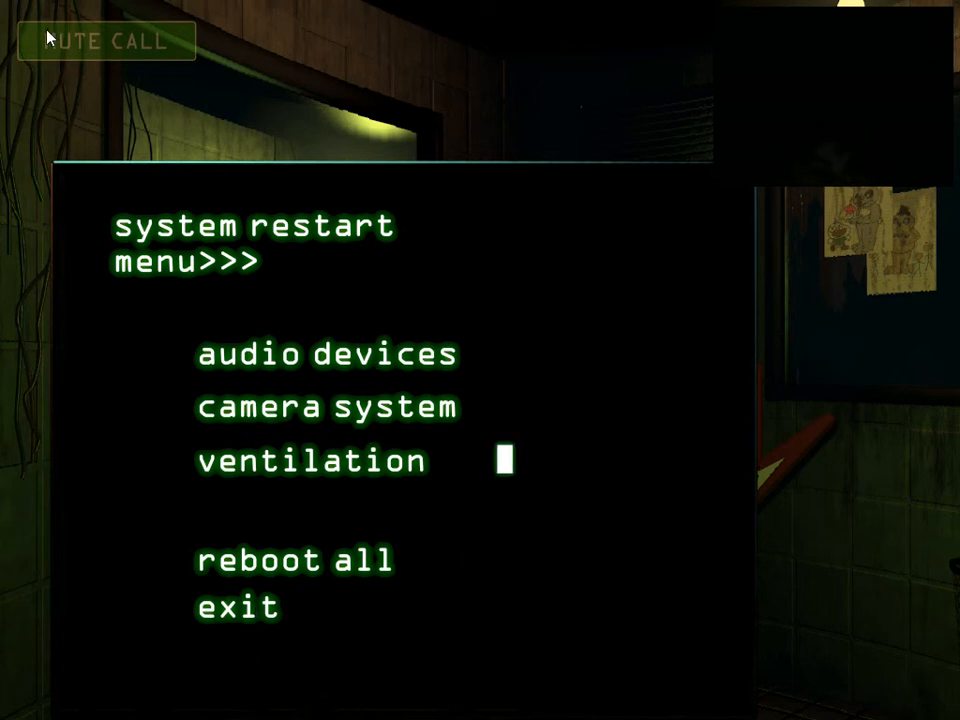
left_click(237, 607)
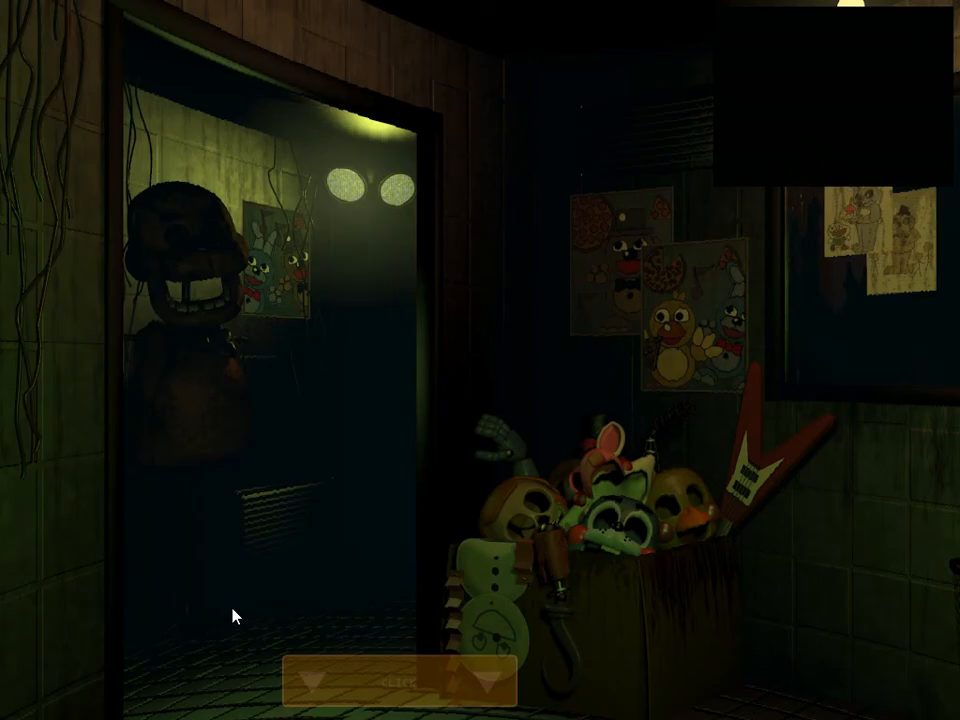
left_click(408, 685)
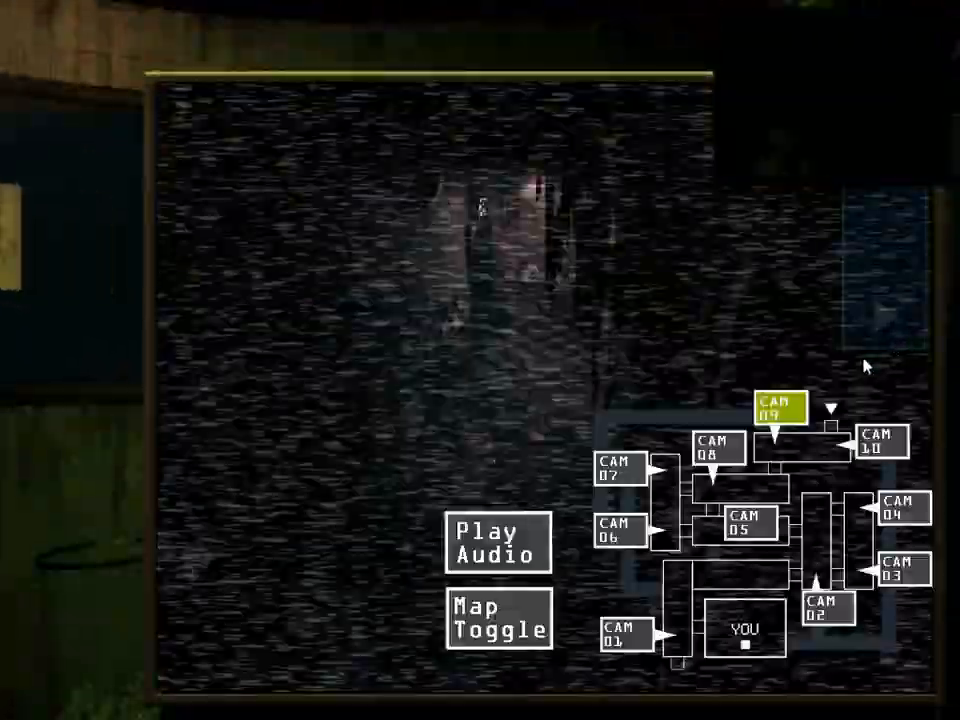
left_click(499, 544)
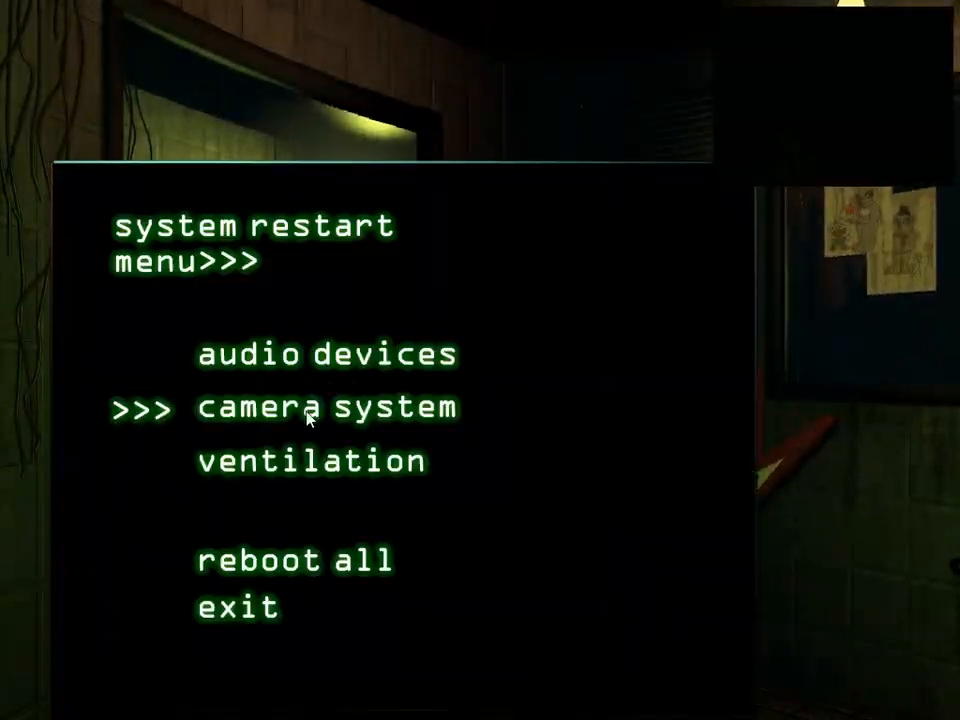
- Restart the camera system, watch CAM 09, and lower the camera monitor
left_click(325, 408)
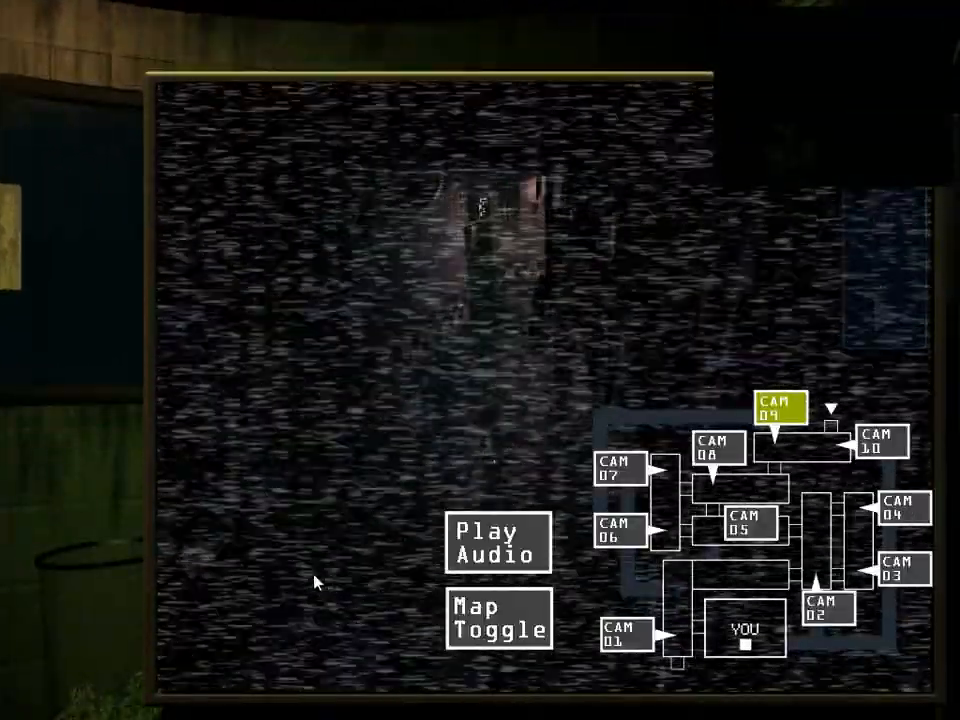
left_click(498, 543)
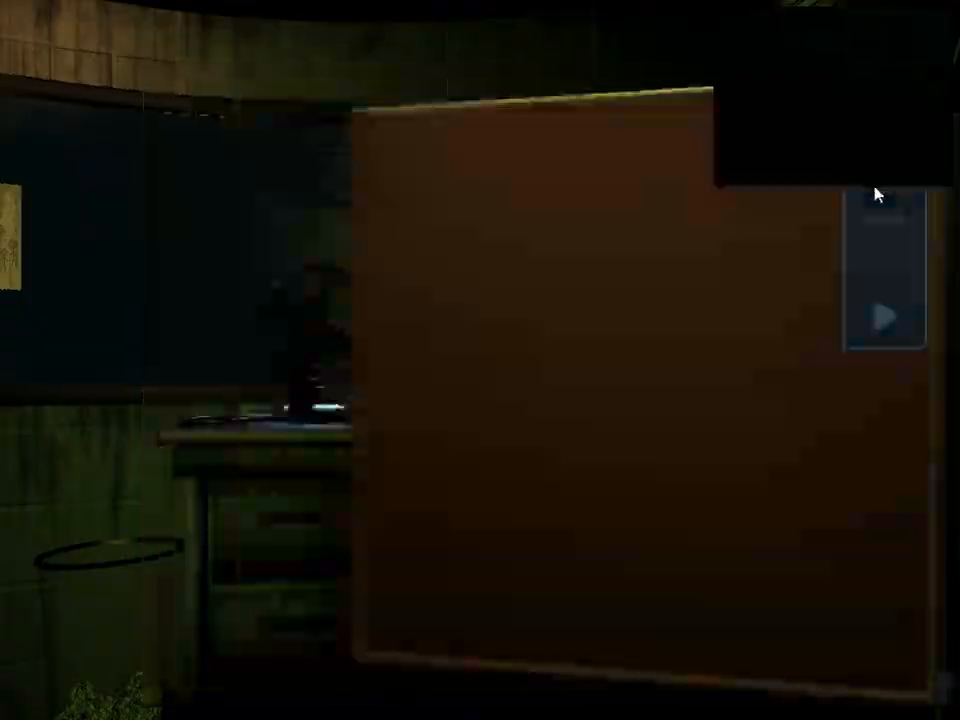
- Raise the monitor to view CAM 09 until the night ends at the title screen
left_click(888, 313)
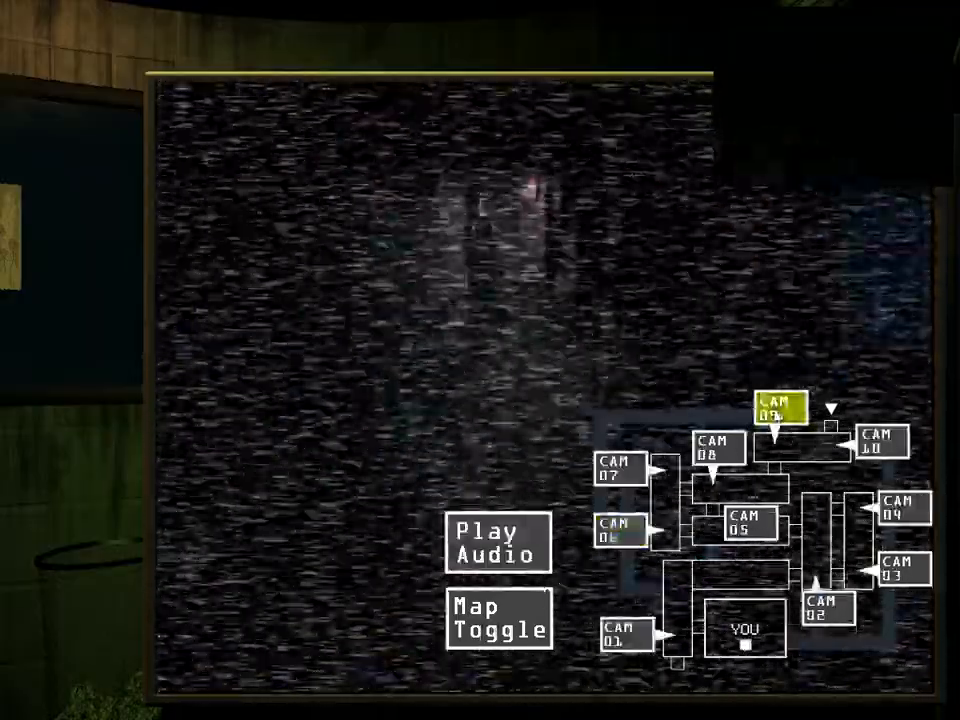
left_click(716, 450)
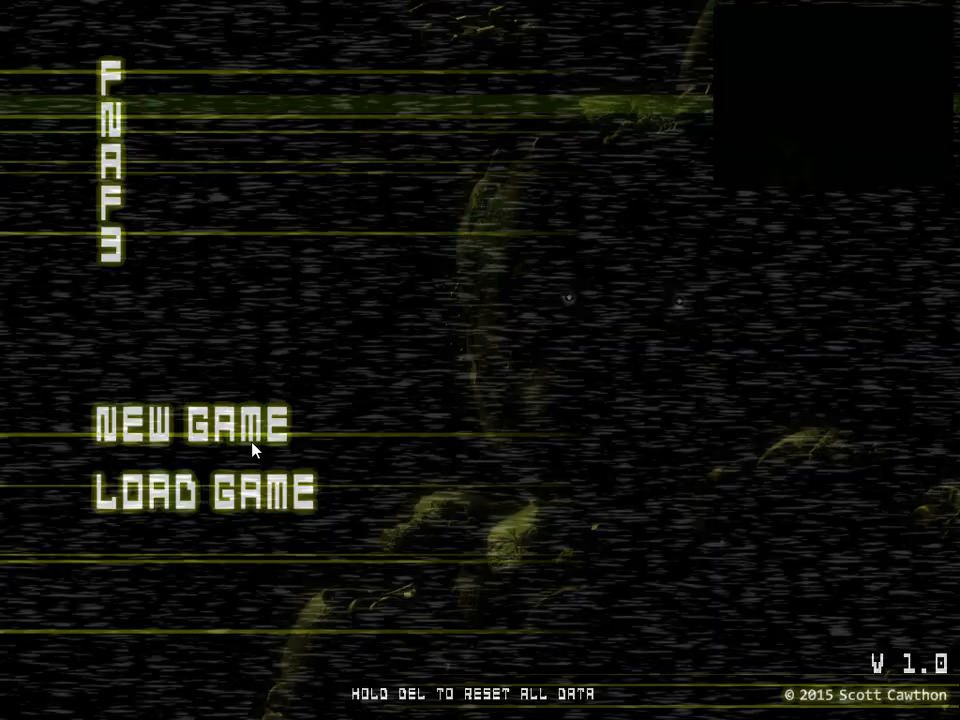
mouse_move(277, 365)
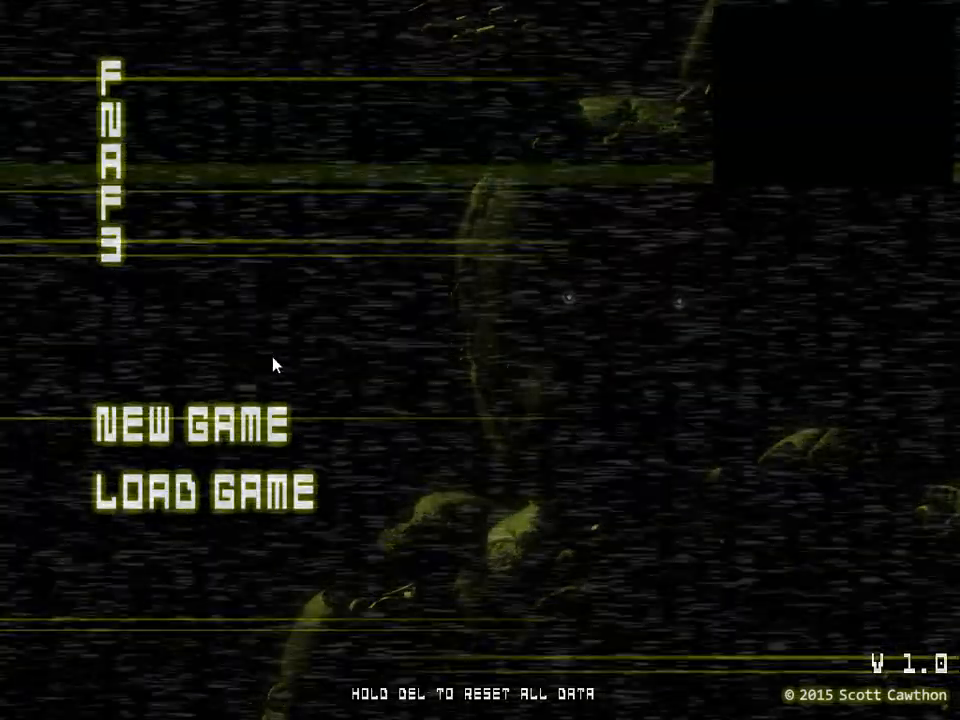